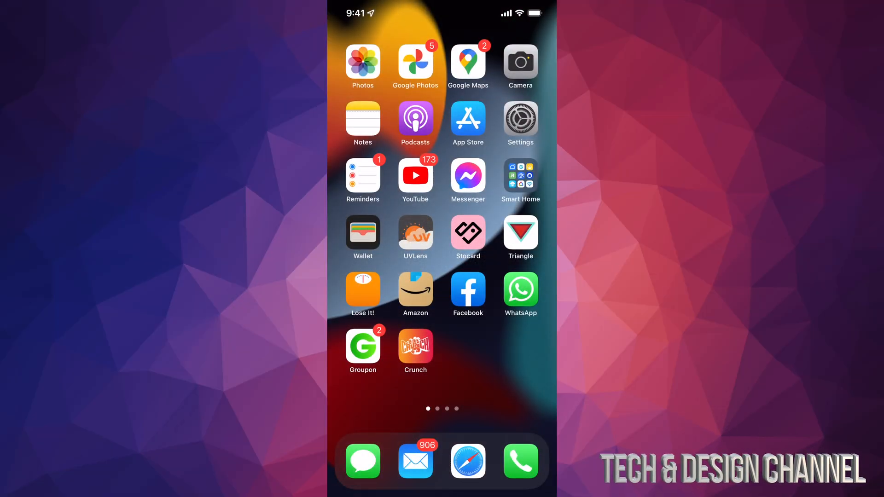
Launch the Settings app from the home screen
left_click(520, 119)
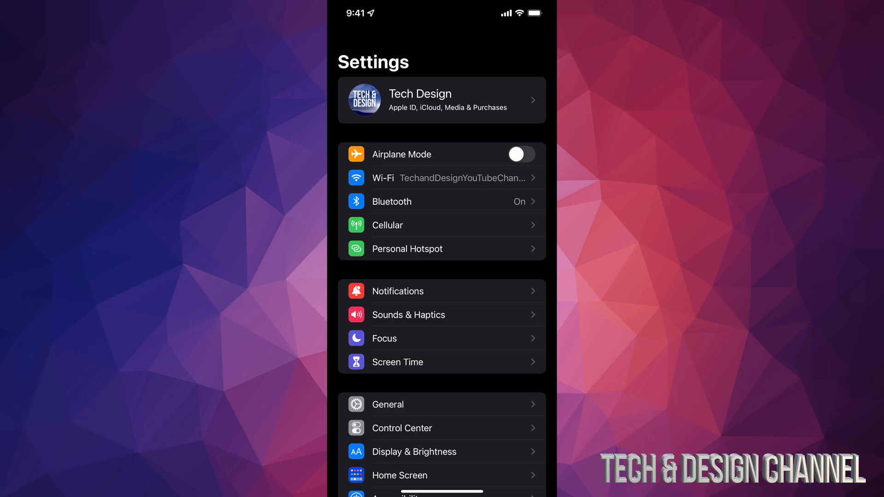
Scroll down to General and open Software Update, showing iOS 15.7 current
scroll("down", 3)
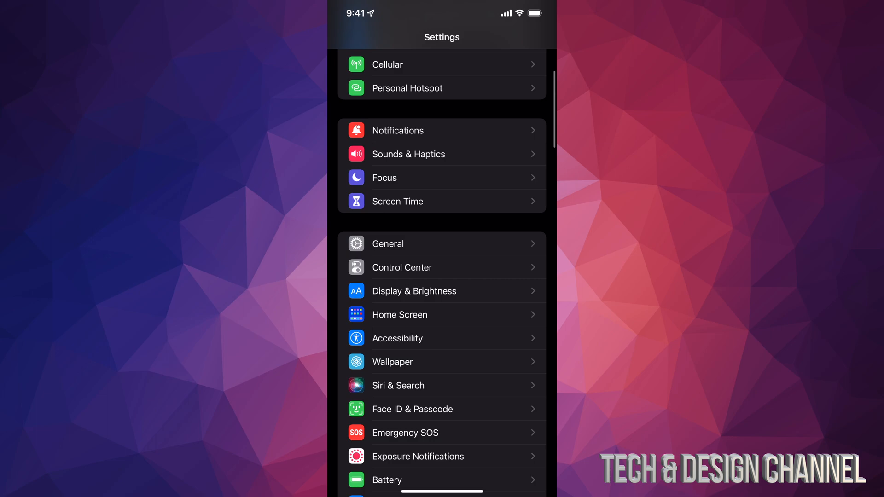
left_click(442, 244)
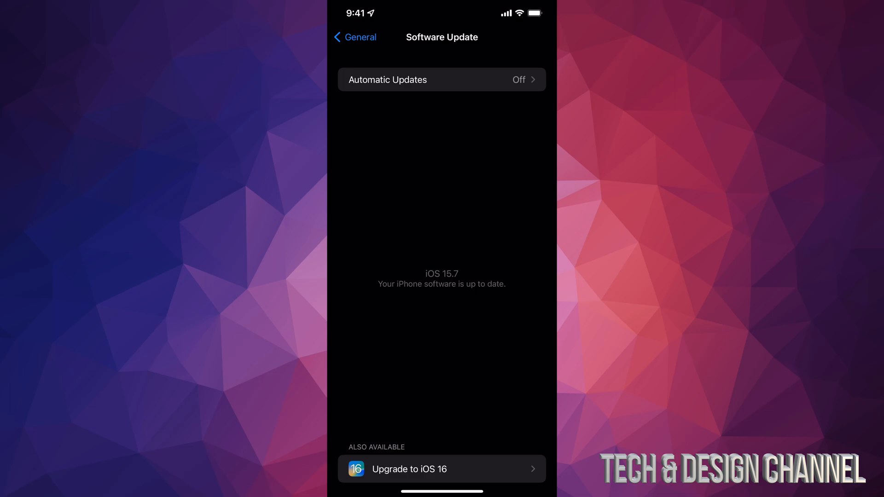
Check Automatic Updates, then choose Download and Install for the iOS 16 upgrade
left_click(442, 80)
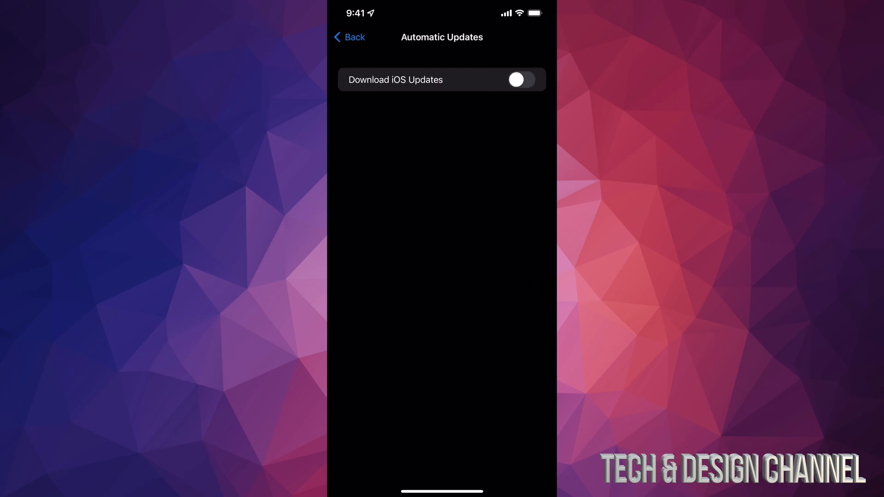
left_click(349, 38)
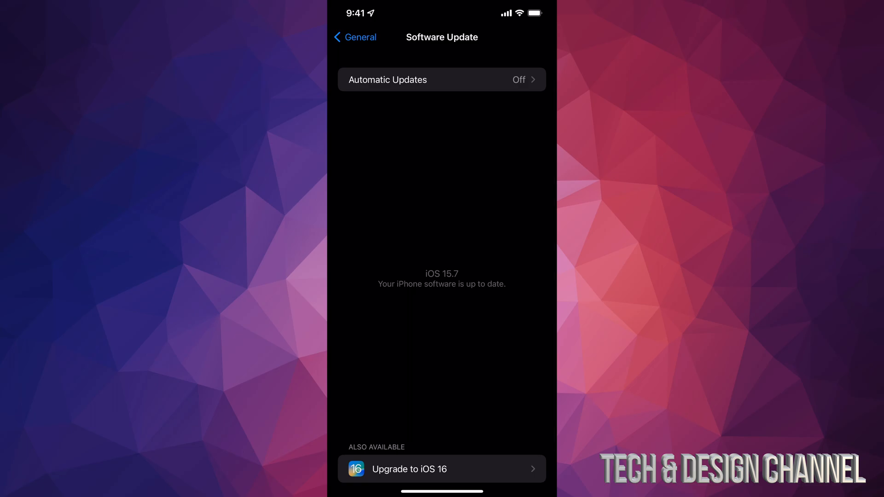
left_click(442, 469)
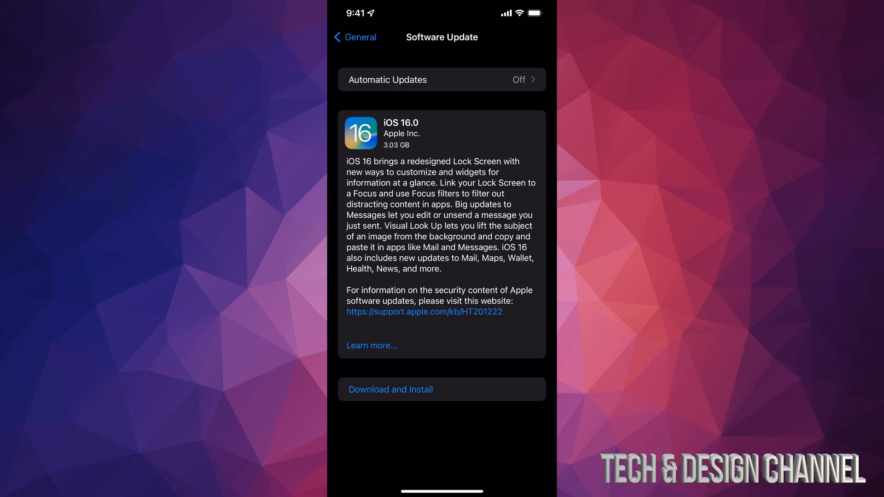
left_click(390, 389)
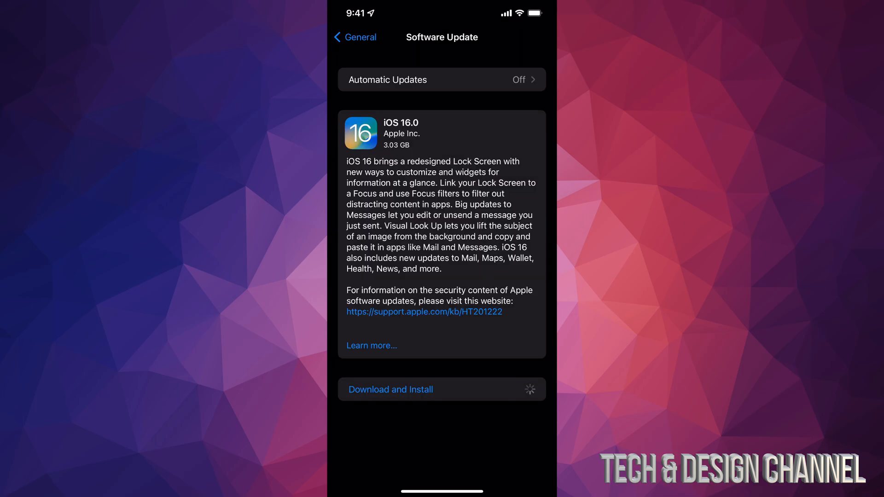
left_click(390, 389)
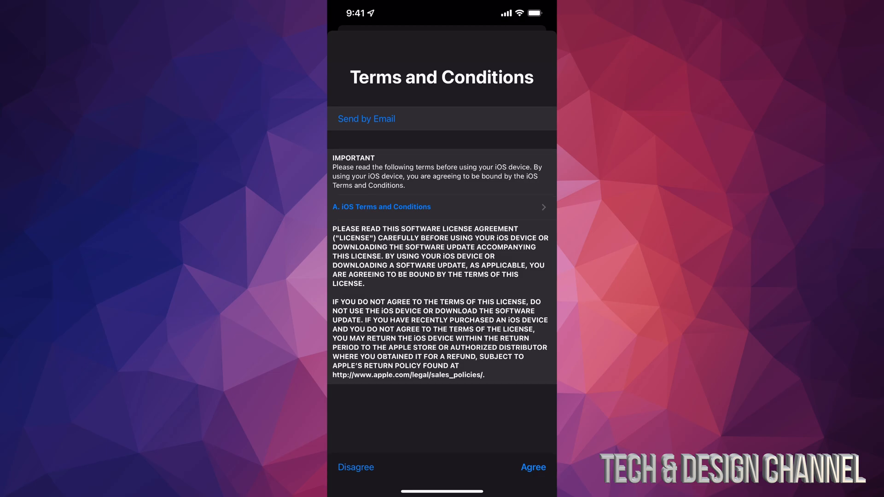
Agree to the iOS 16 Terms and Conditions and confirm the agreement
left_click(532, 467)
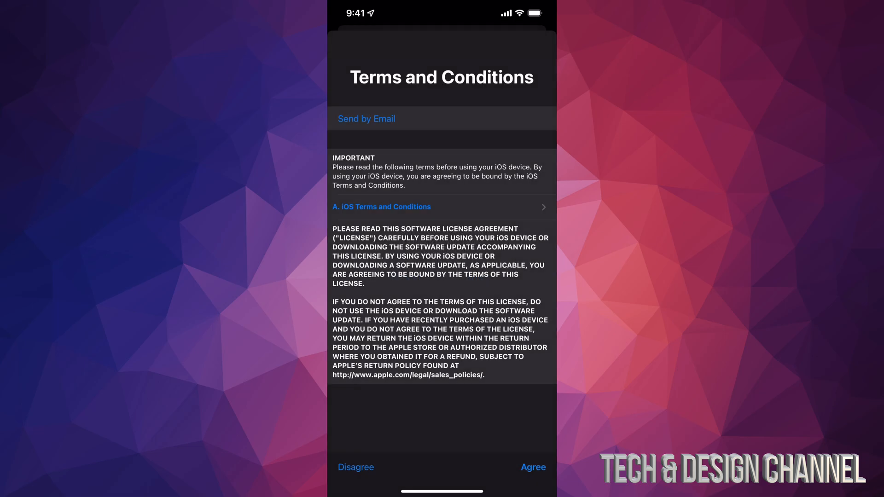
left_click(532, 467)
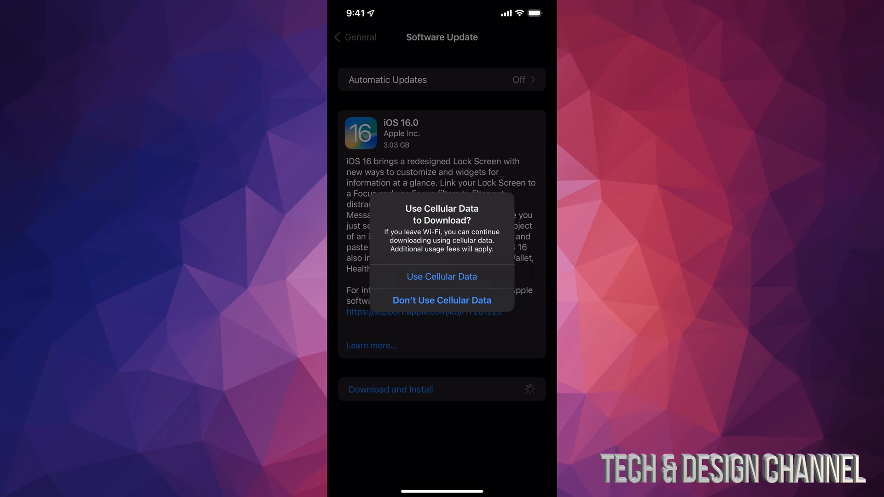
Answer the cellular data download prompt, then open the full iOS 16 release notes
left_click(442, 276)
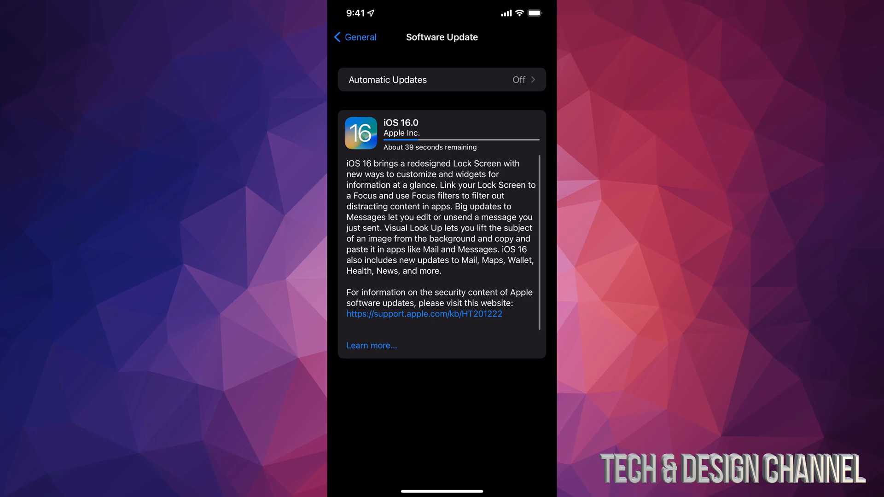
left_click(371, 346)
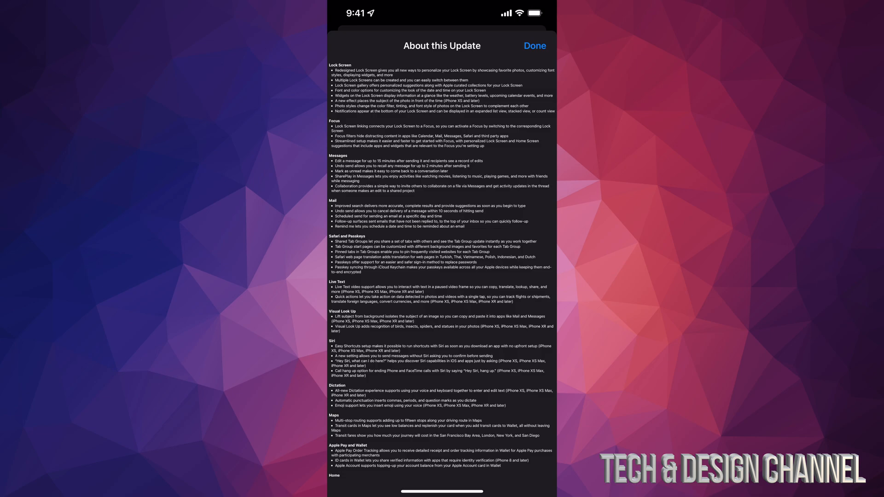
Scroll through the iOS 16 release notes, then choose Install Now
scroll("down", 3)
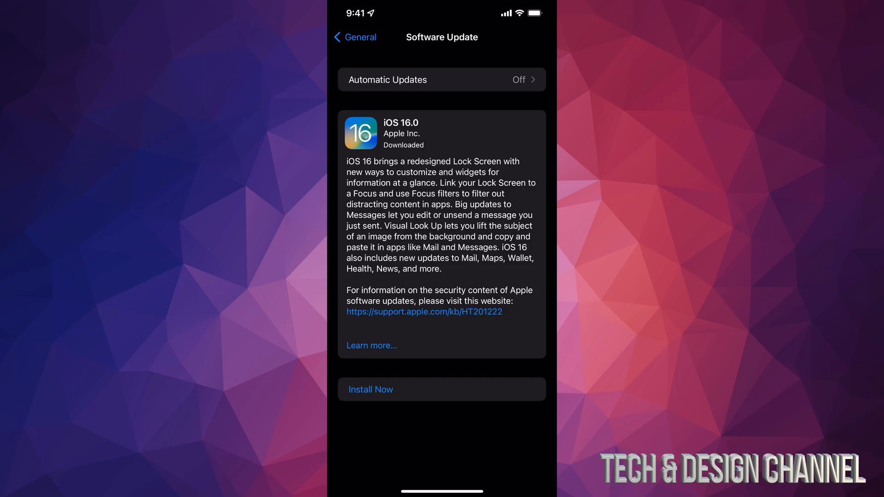
left_click(371, 389)
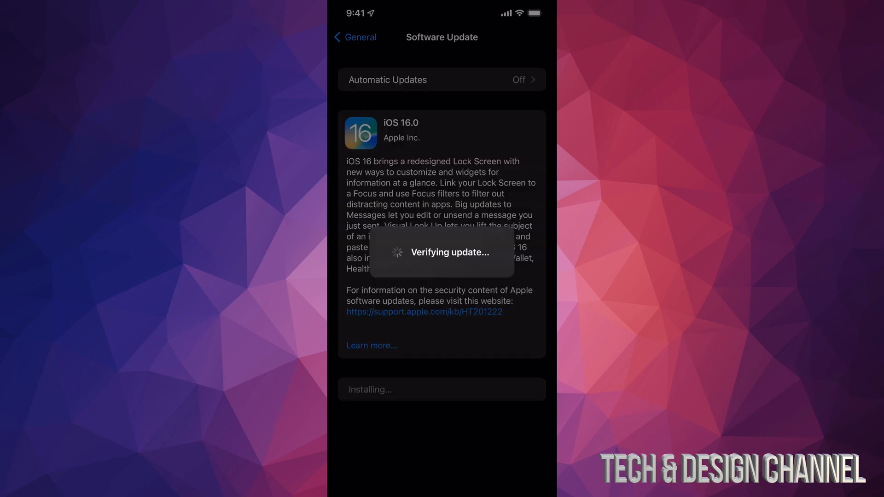